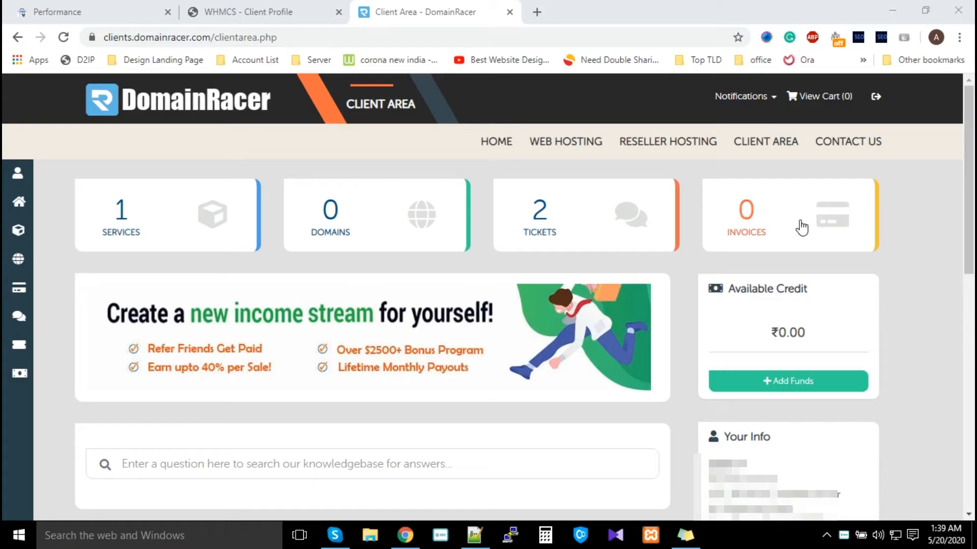
mouse_move(318, 265)
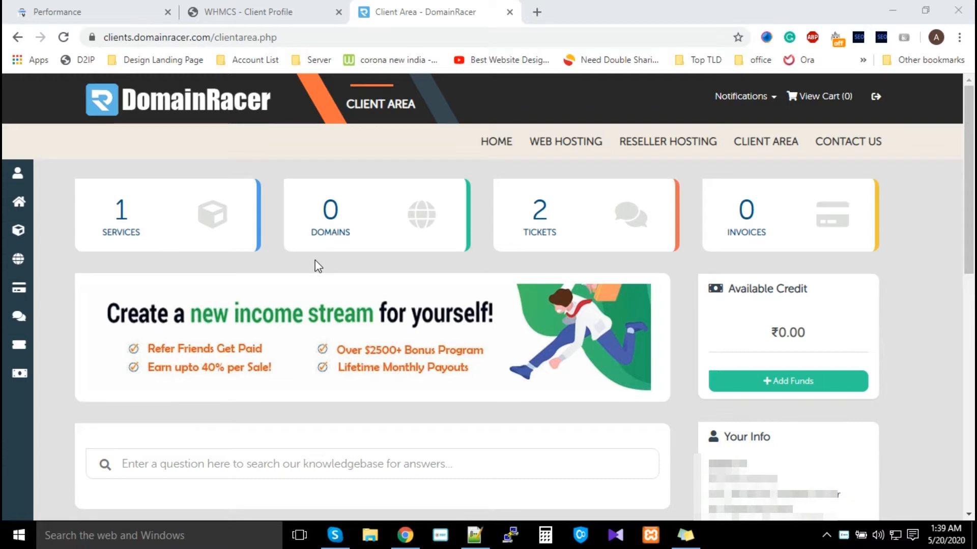
mouse_move(262, 284)
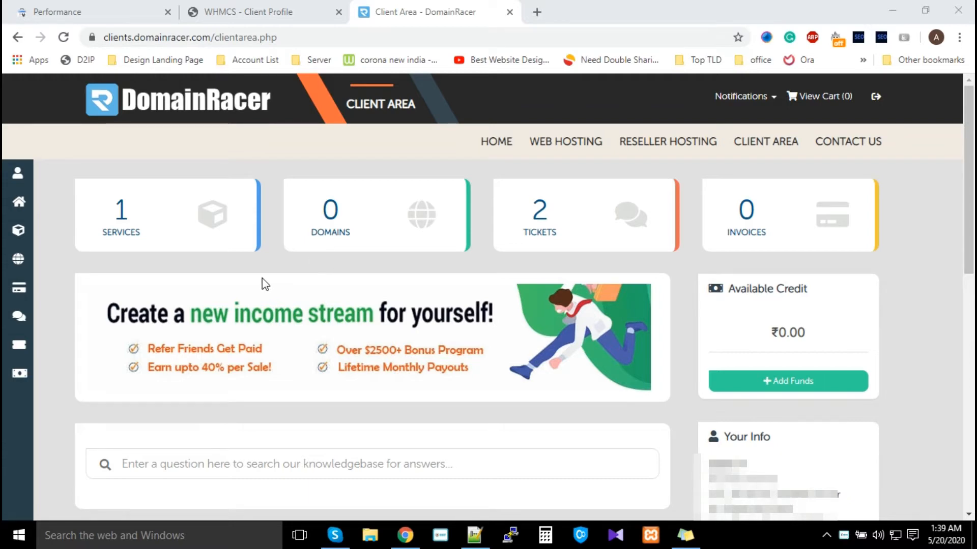
mouse_move(255, 275)
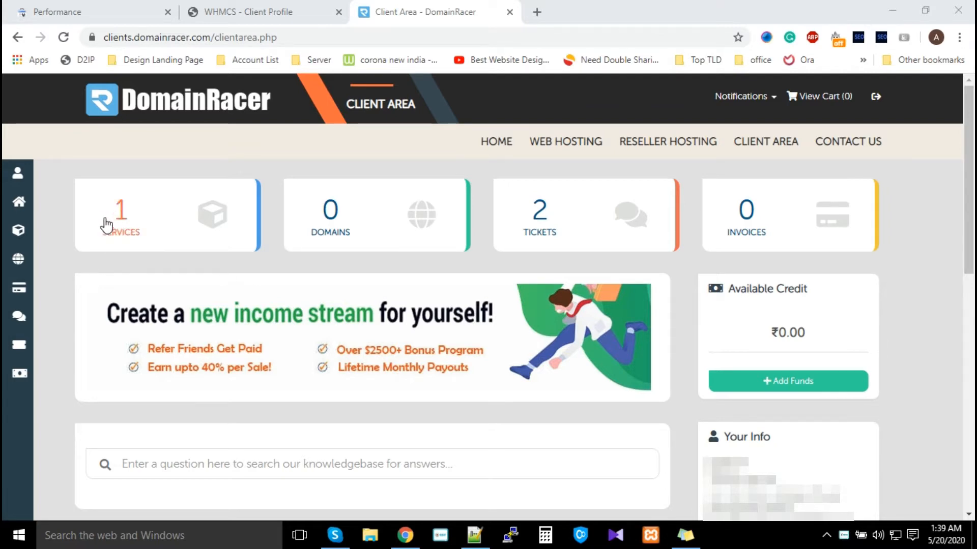
From the dashboard, open the Services list and pick the active Advanced hosting plan
scroll(down, 3)
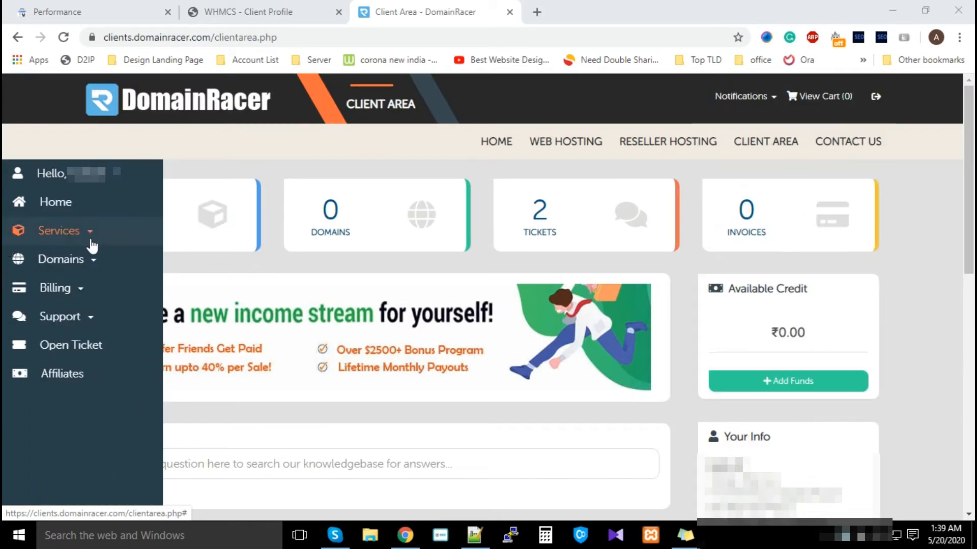
click(59, 231)
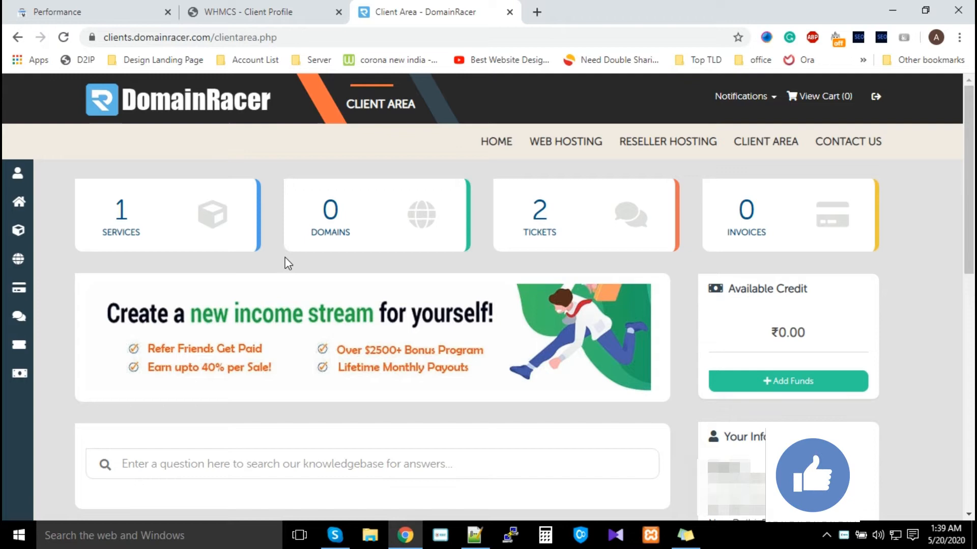
click(18, 231)
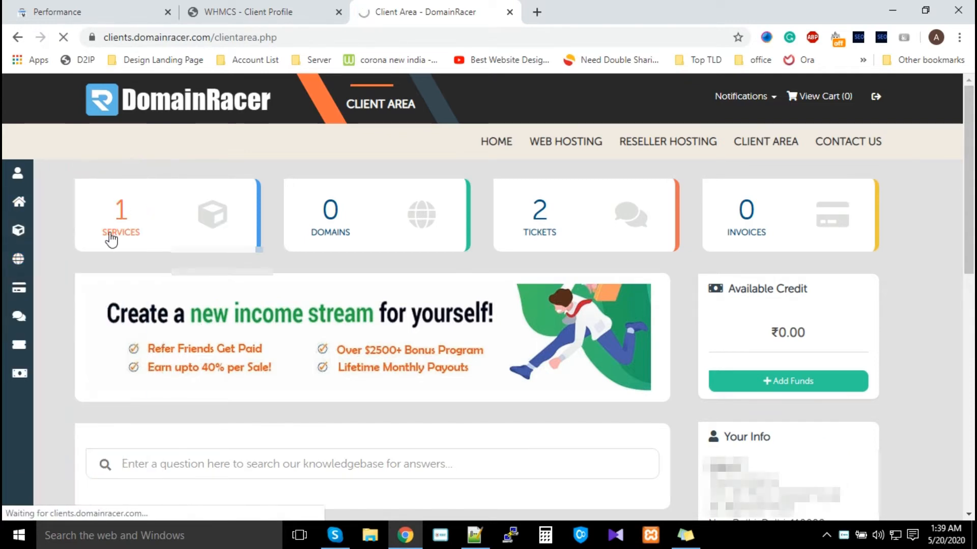
click(121, 225)
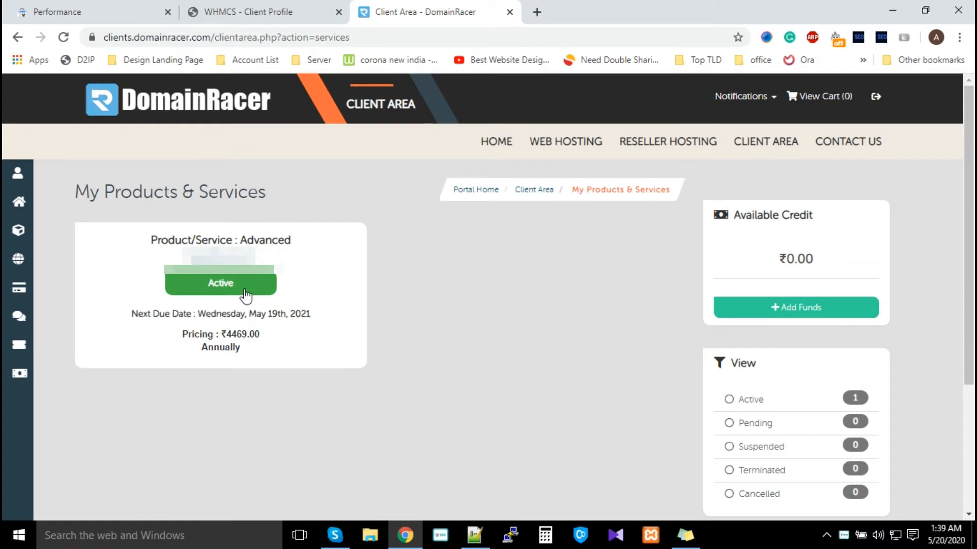
click(220, 283)
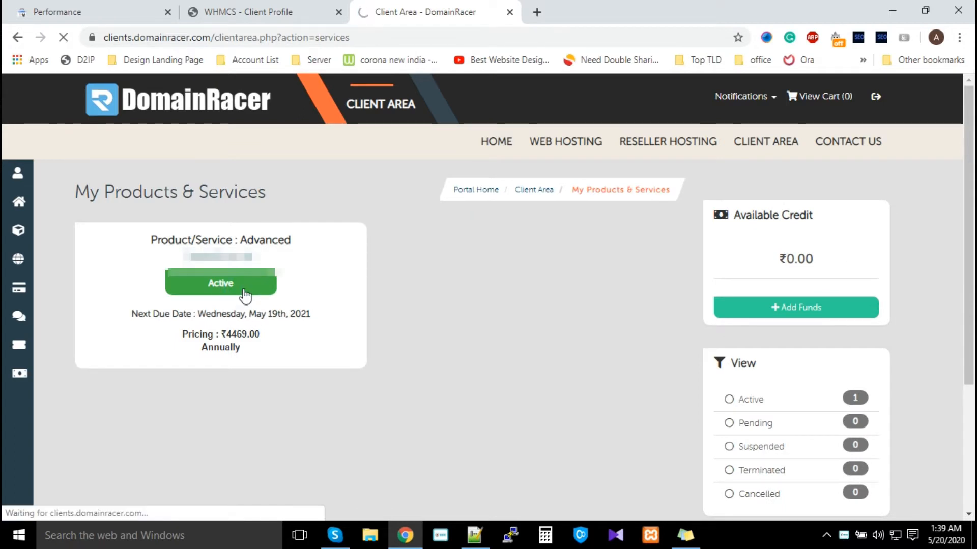
Open the Advanced product details and scroll down to the cPanel/WHM Credential box
click(220, 283)
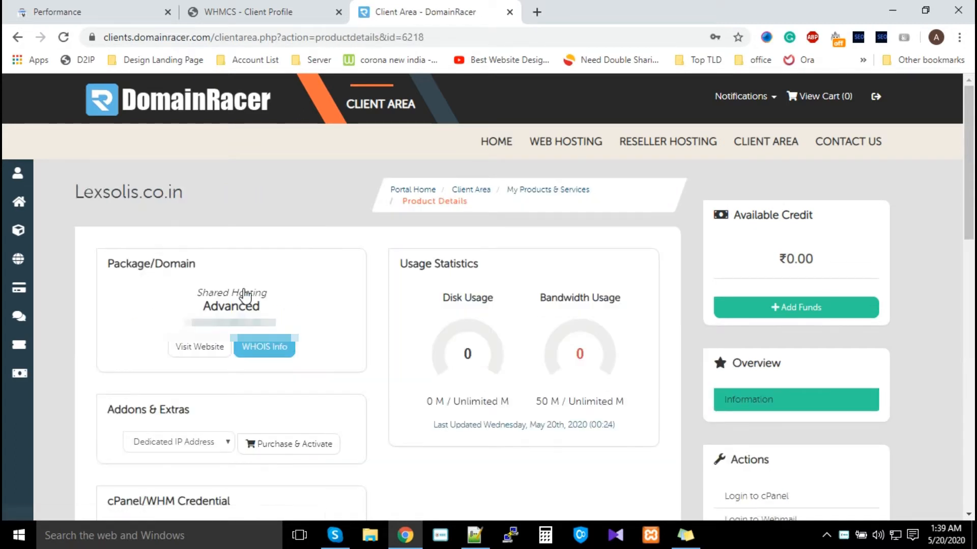
scroll(down, 3)
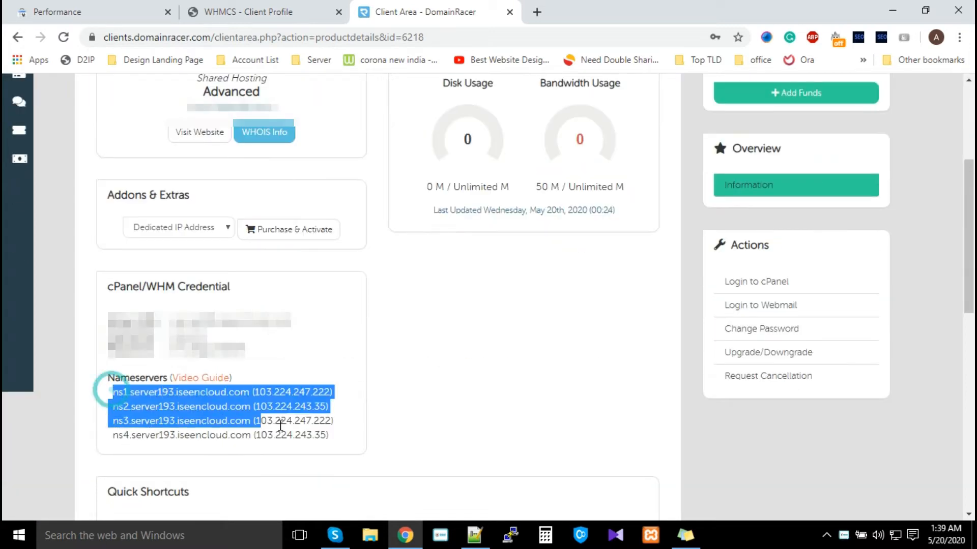
scroll(down, 3)
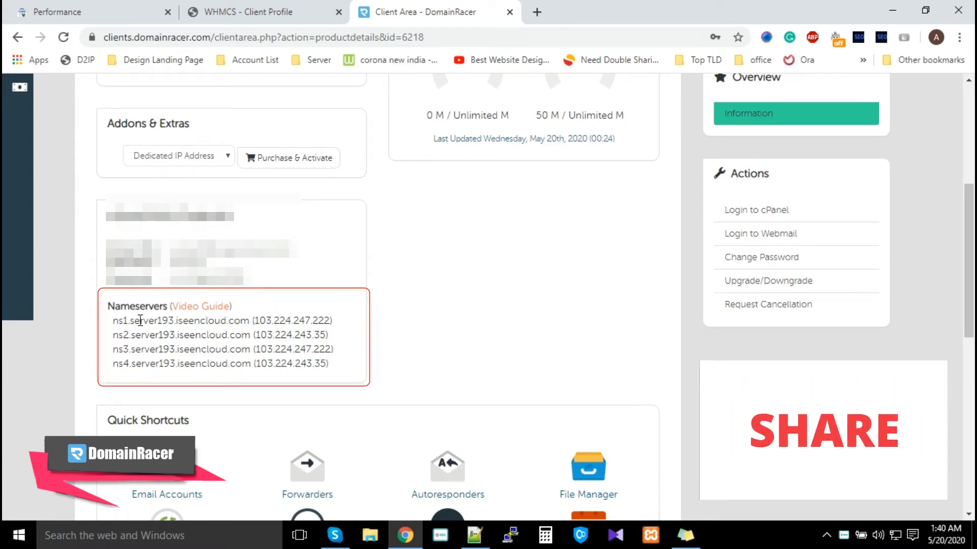
Highlight the first nameserver's IP and hostname, then open the nameserver video guide playlist
drag(111, 320, 254, 320)
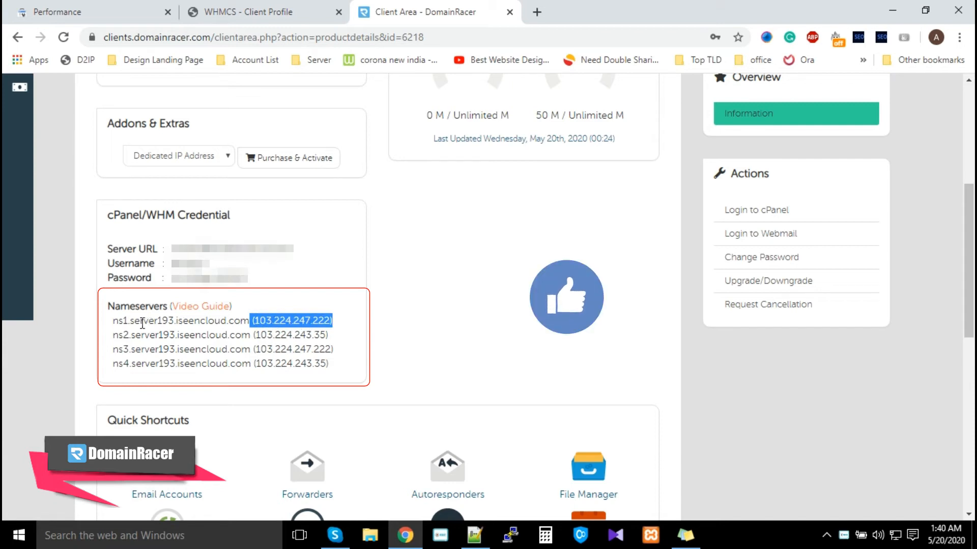
click(157, 324)
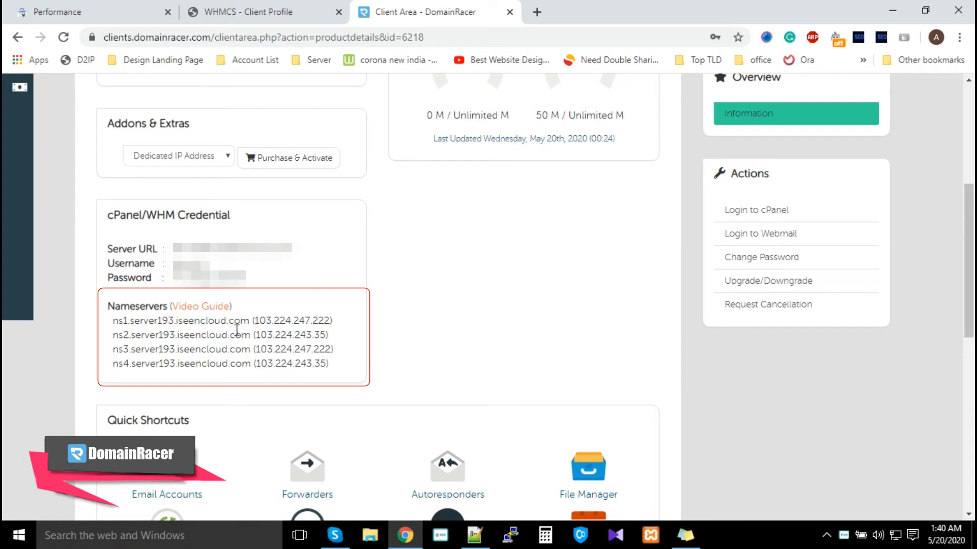
double_click(178, 320)
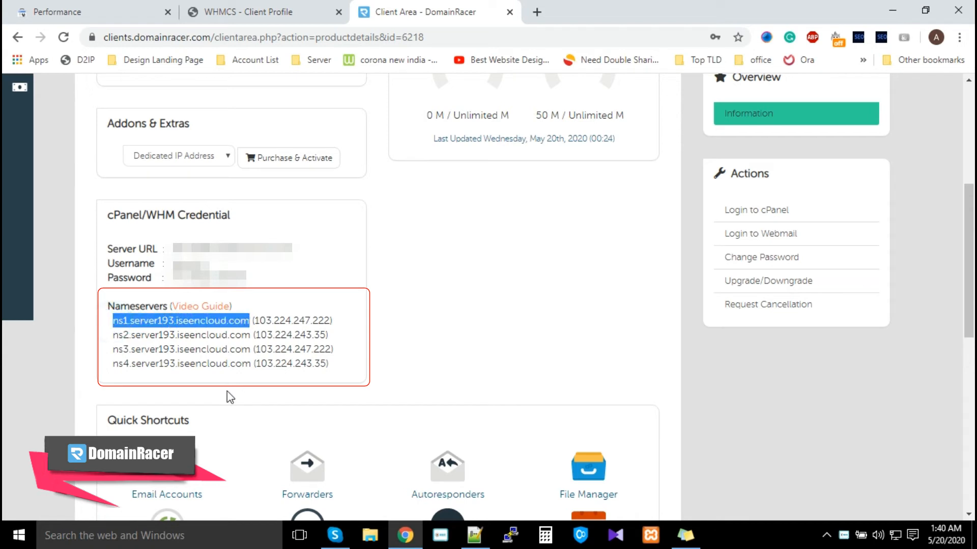
click(260, 339)
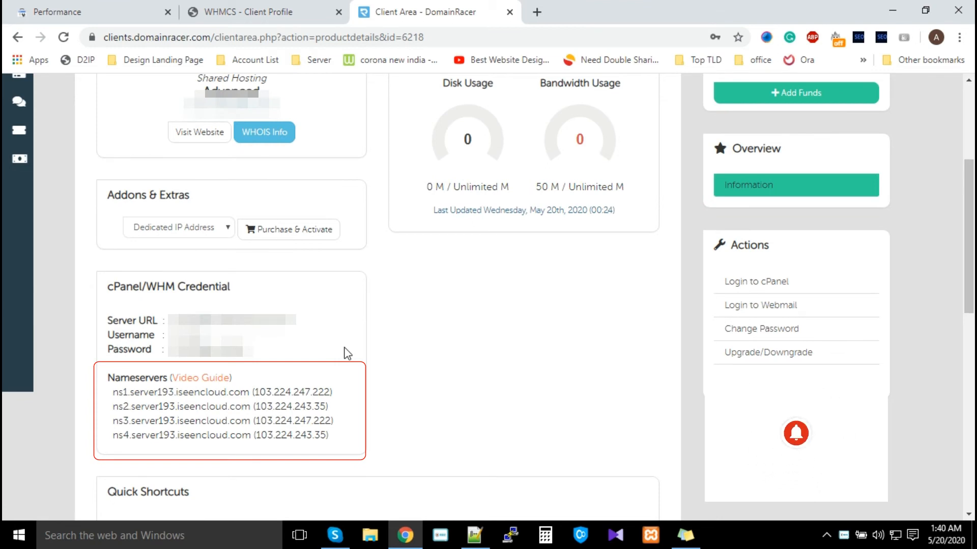
click(199, 378)
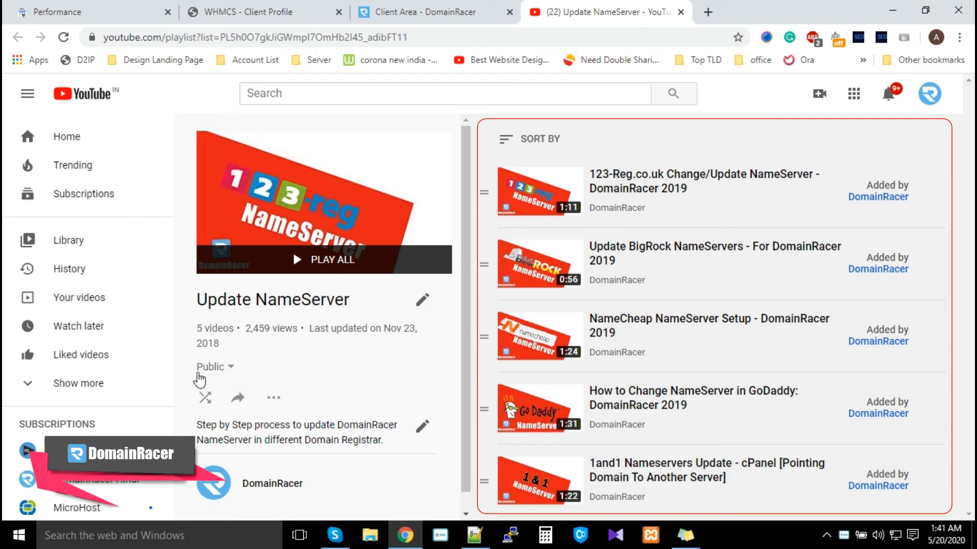
mouse_move(634, 183)
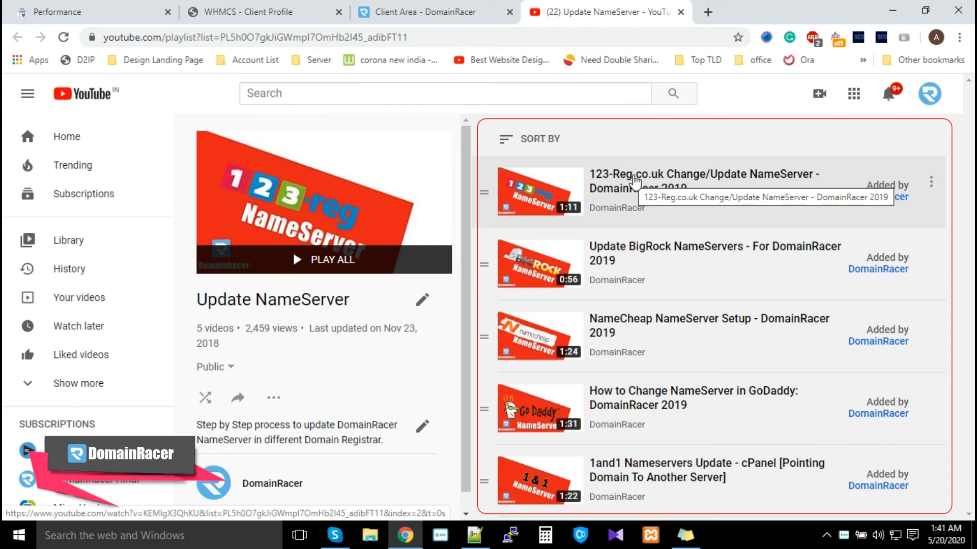
mouse_move(633, 445)
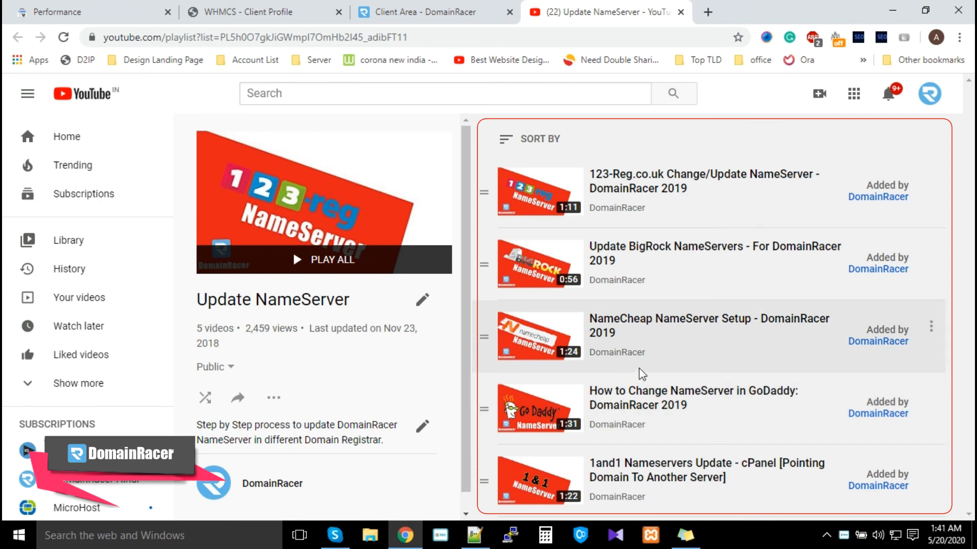
mouse_move(561, 476)
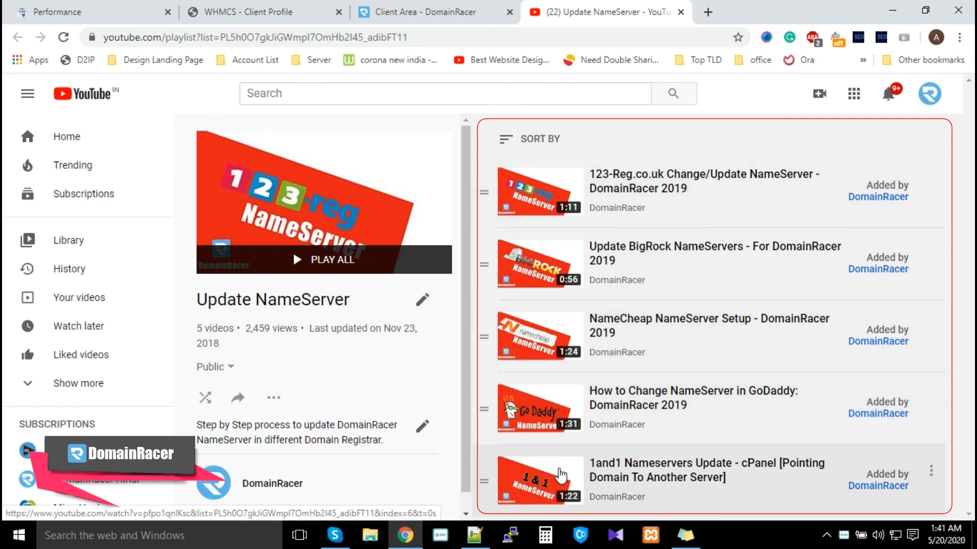
mouse_move(558, 471)
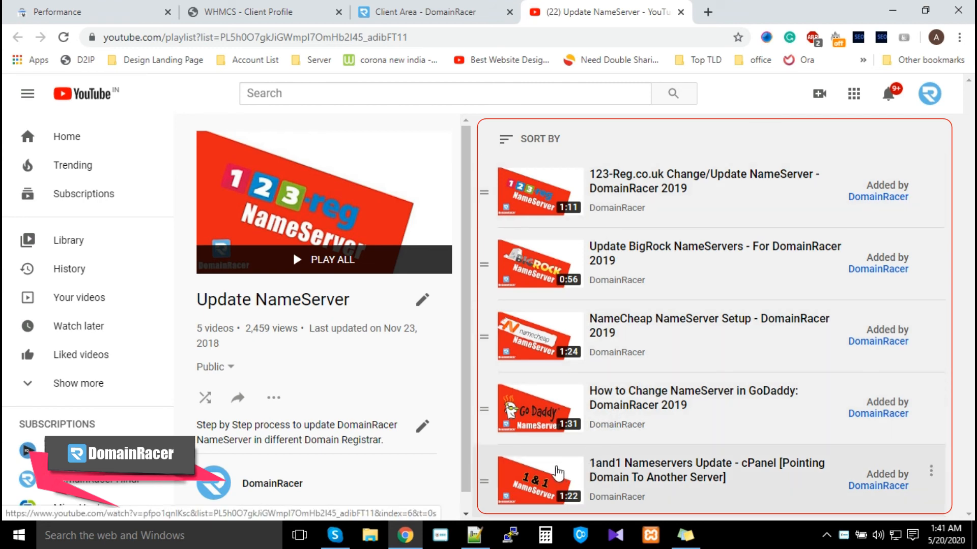